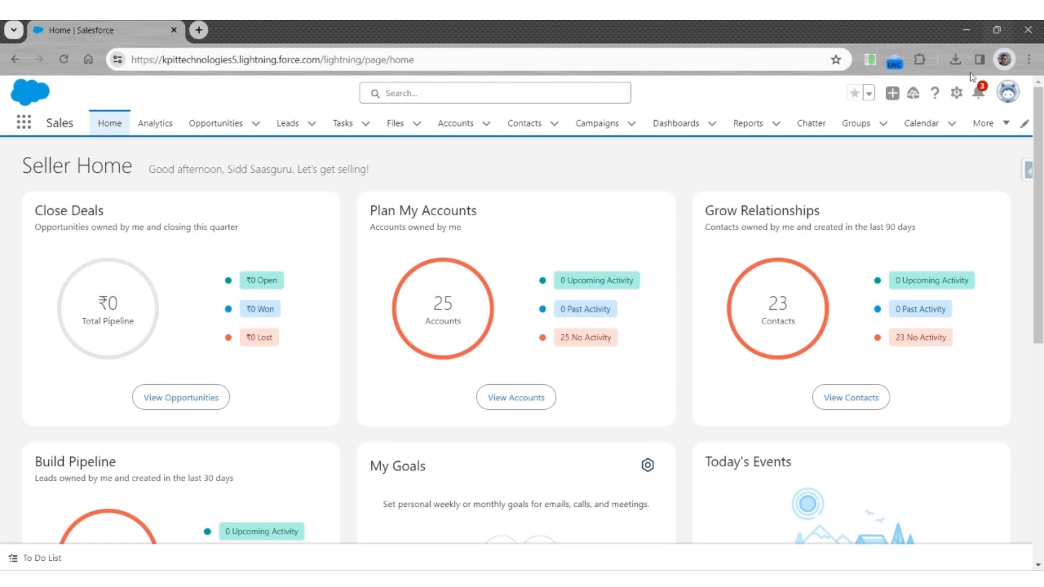
# From the gear menu reach Setup's Object Manager and filter to the Contact object
pyautogui.click(956, 92)
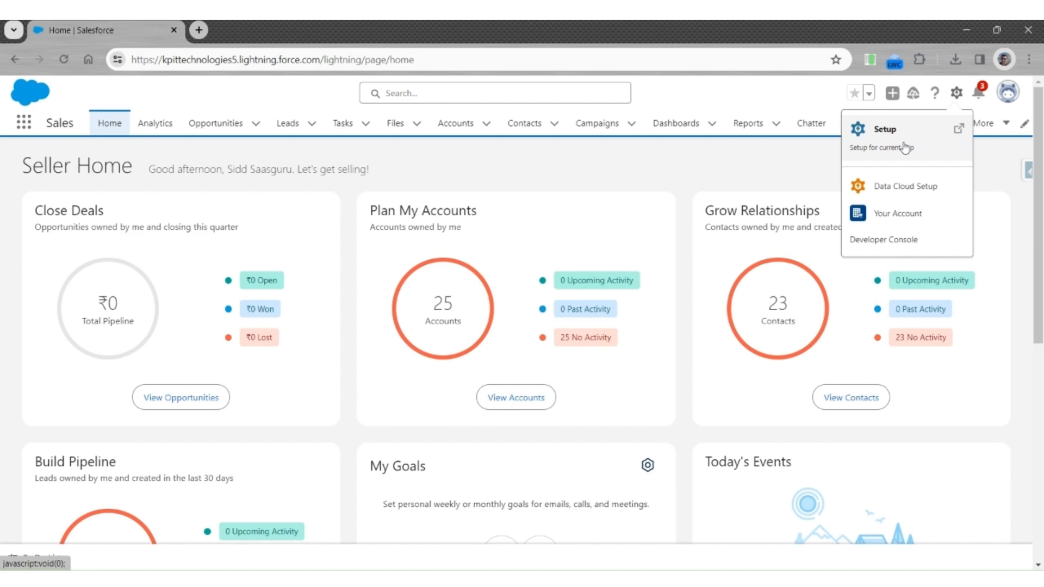
pyautogui.click(884, 129)
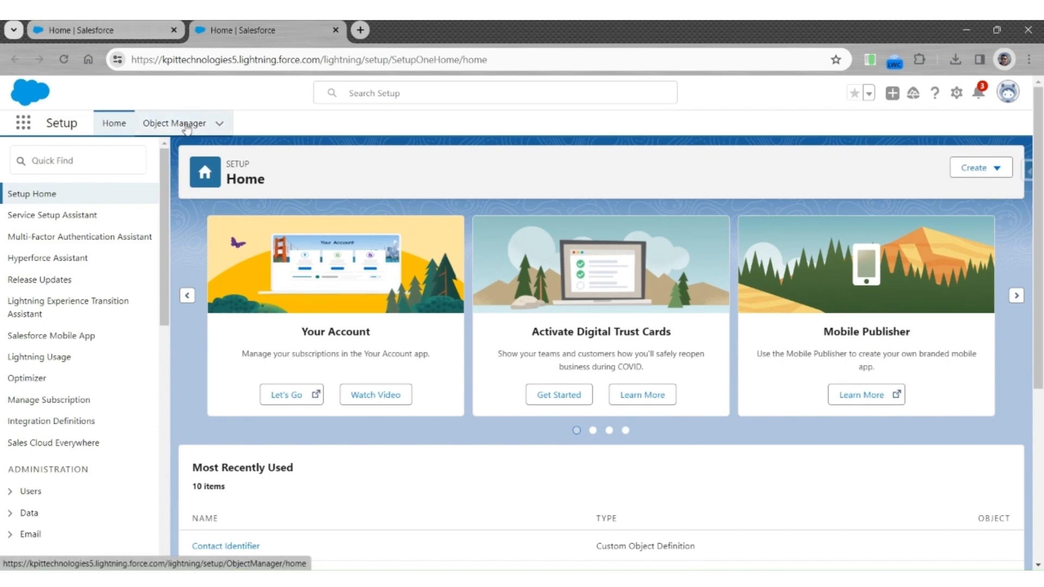
pyautogui.click(175, 123)
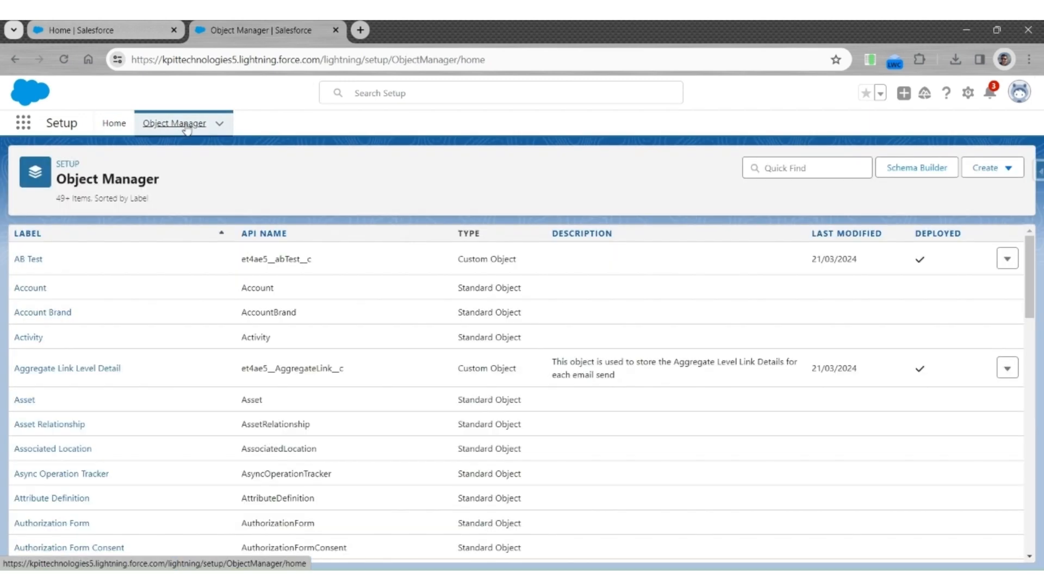
pyautogui.write('com')
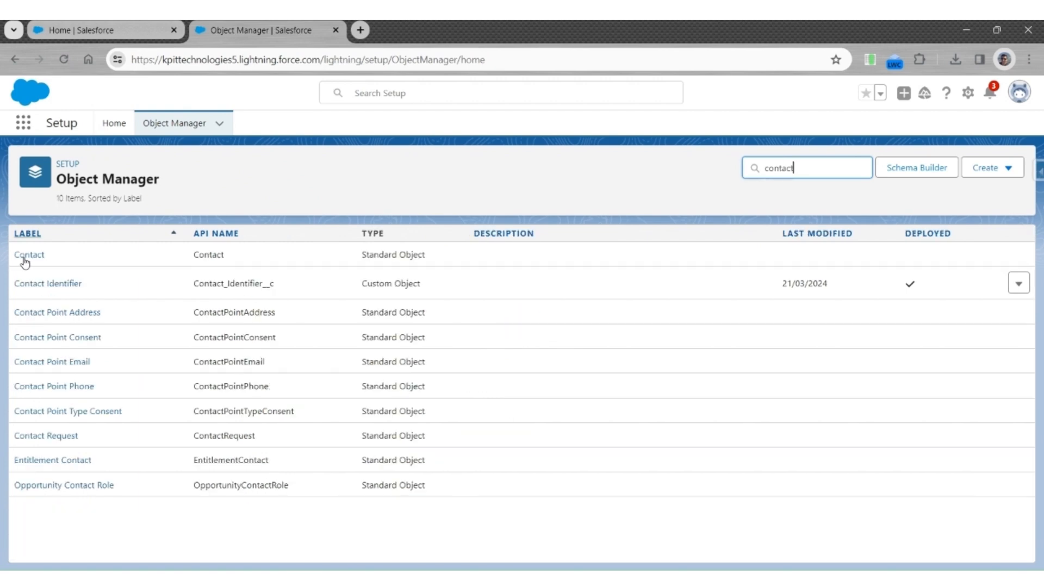
pyautogui.click(28, 255)
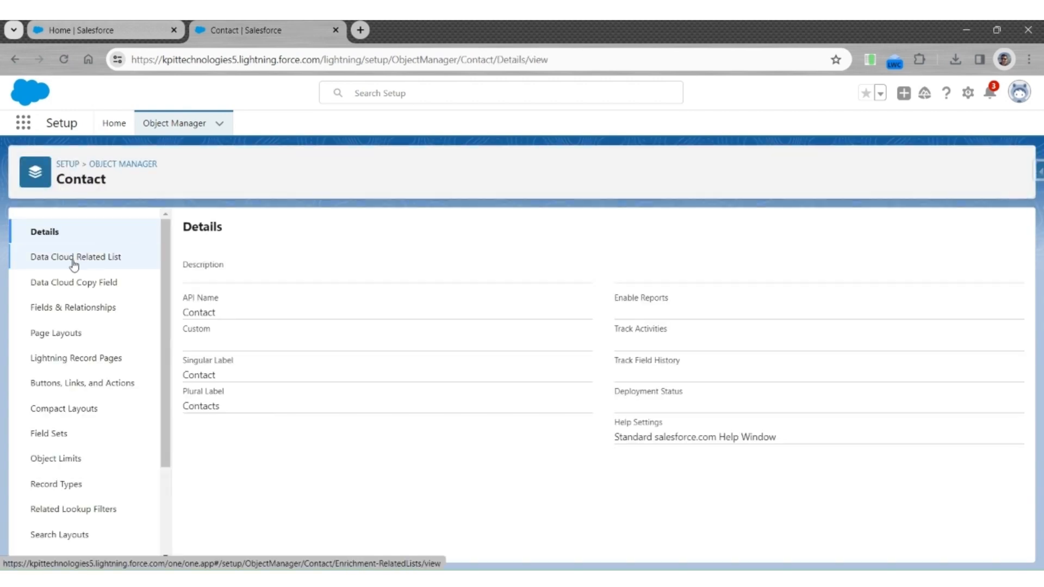
# Show Contact's Data Cloud Related List Enrichments page, currently with no records
pyautogui.click(75, 256)
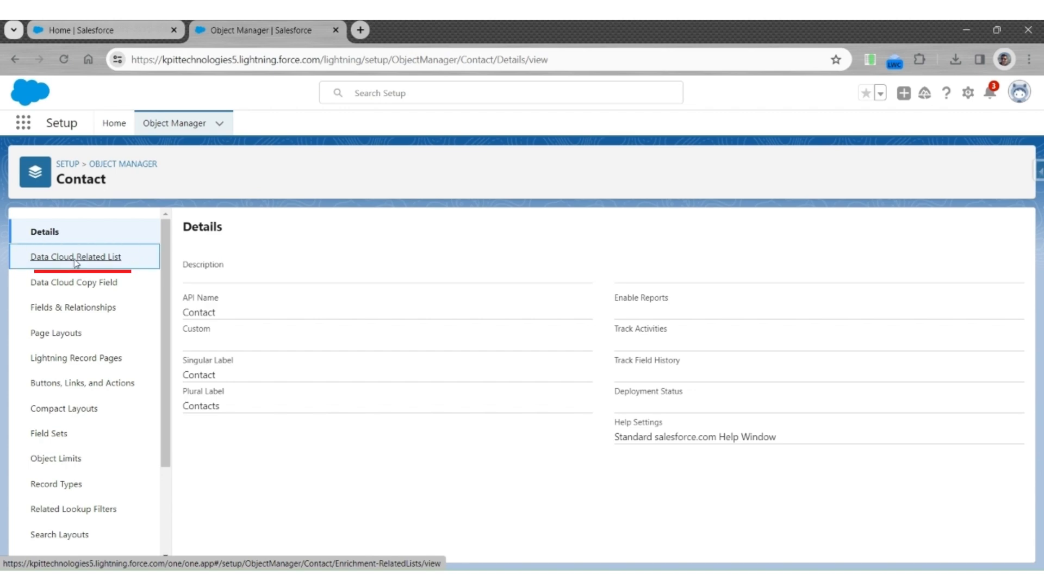
pyautogui.click(75, 257)
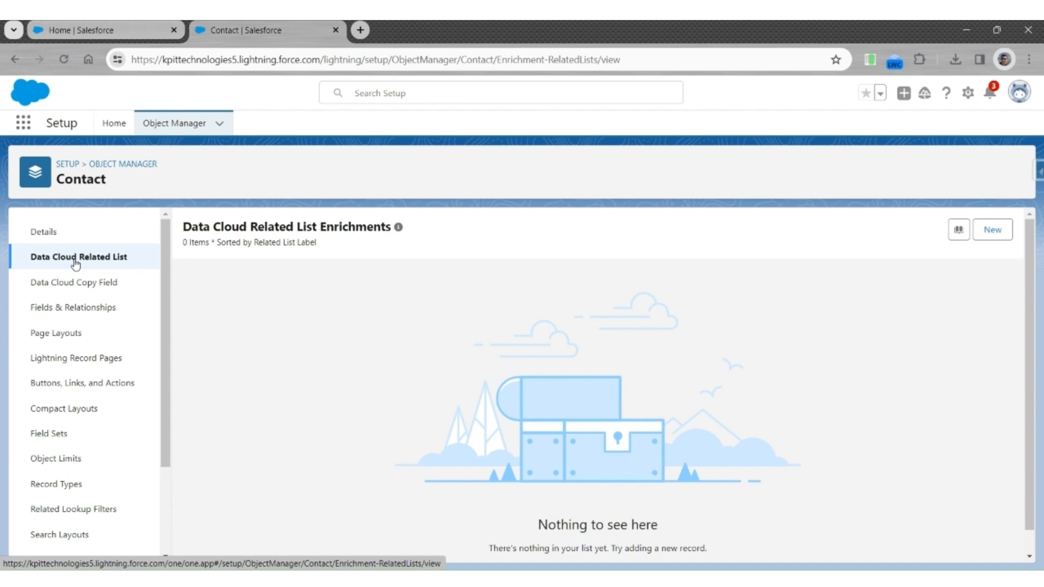
pyautogui.moveTo(993, 229)
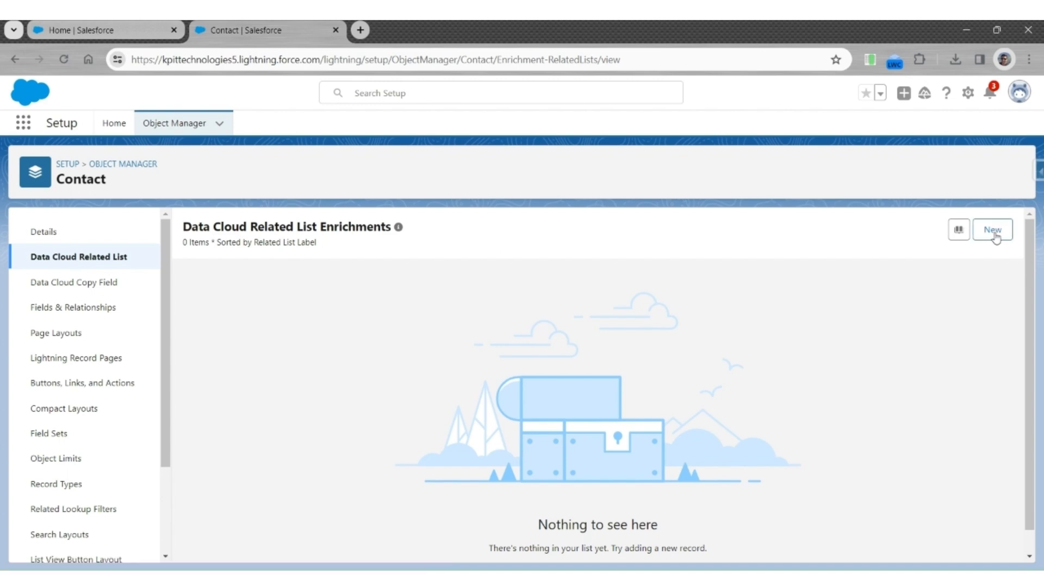
# Start a new Data Cloud related list using the default data space and Unified Indv Contact Point Email
pyautogui.click(992, 230)
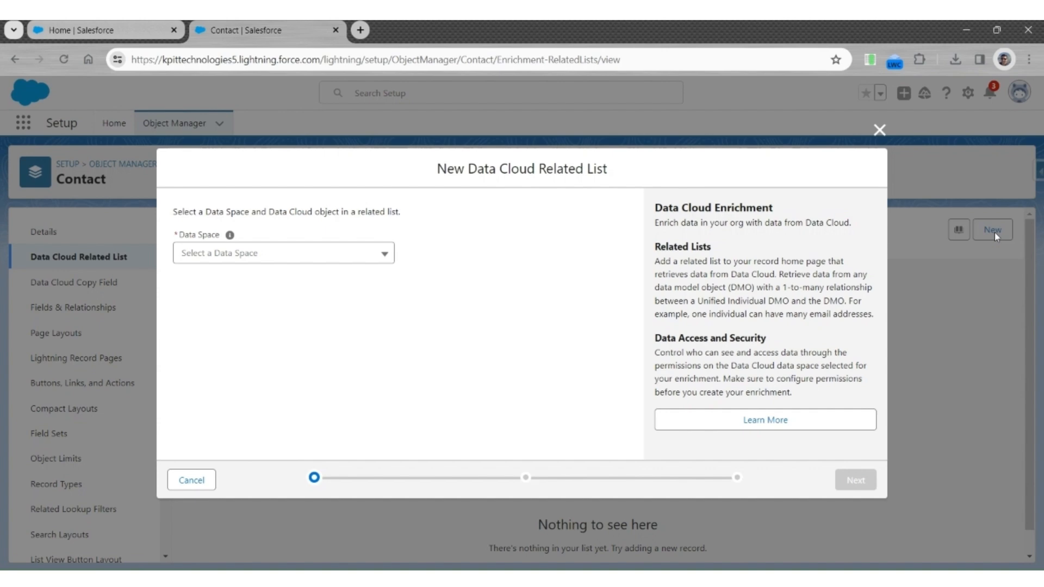
pyautogui.click(282, 252)
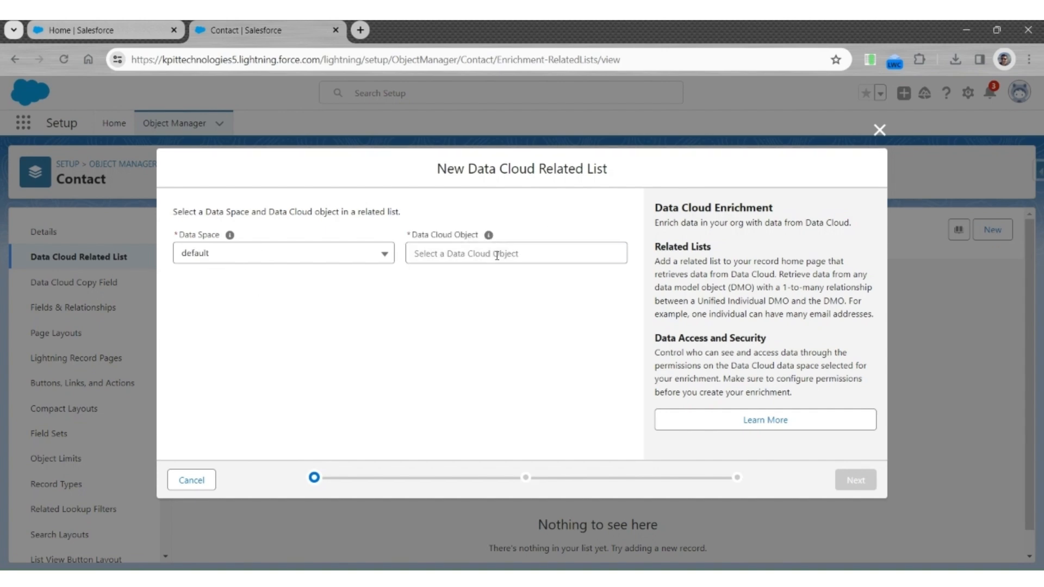
pyautogui.click(515, 253)
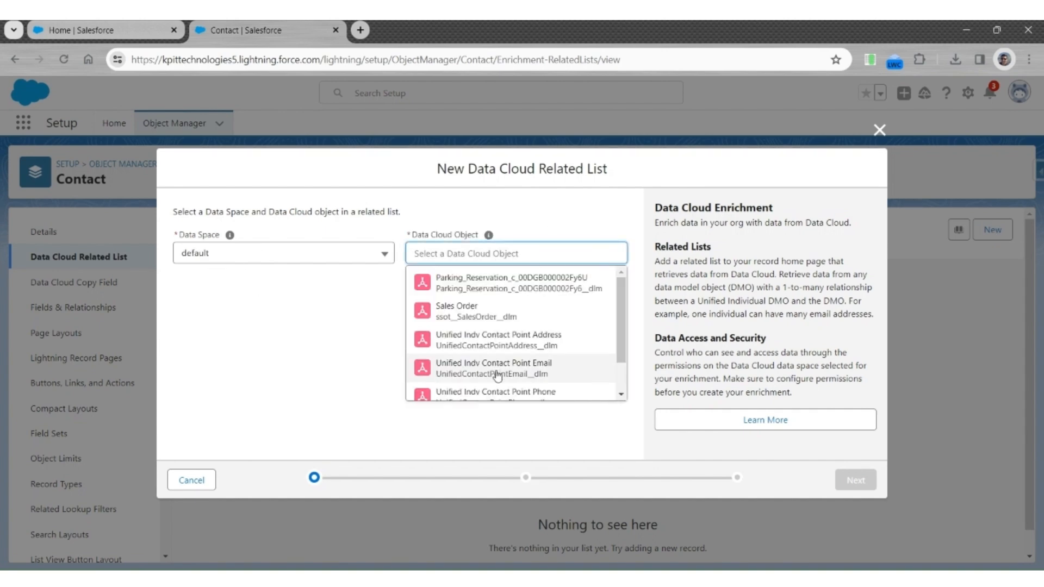
pyautogui.click(494, 369)
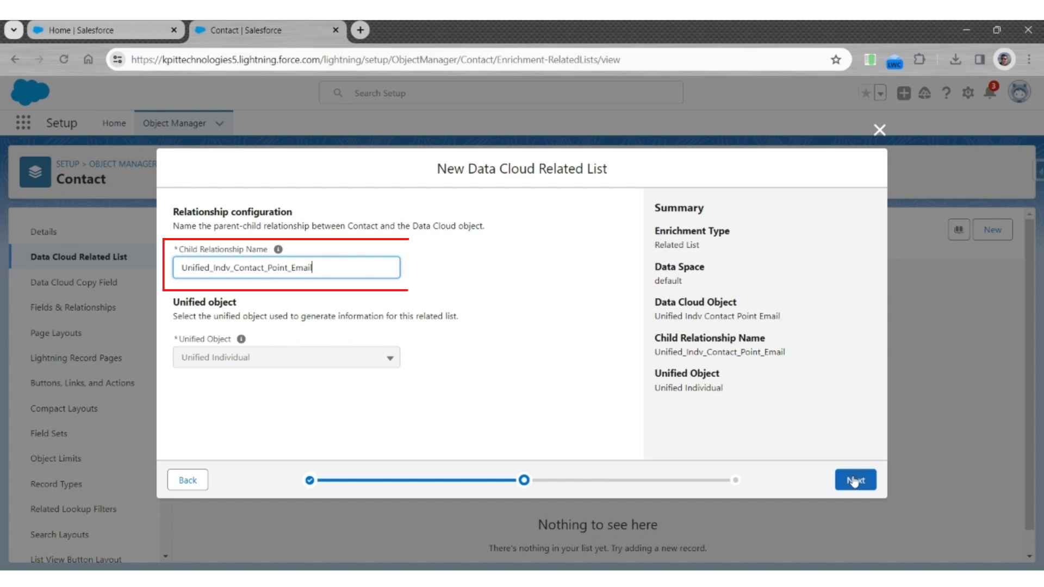
pyautogui.click(855, 479)
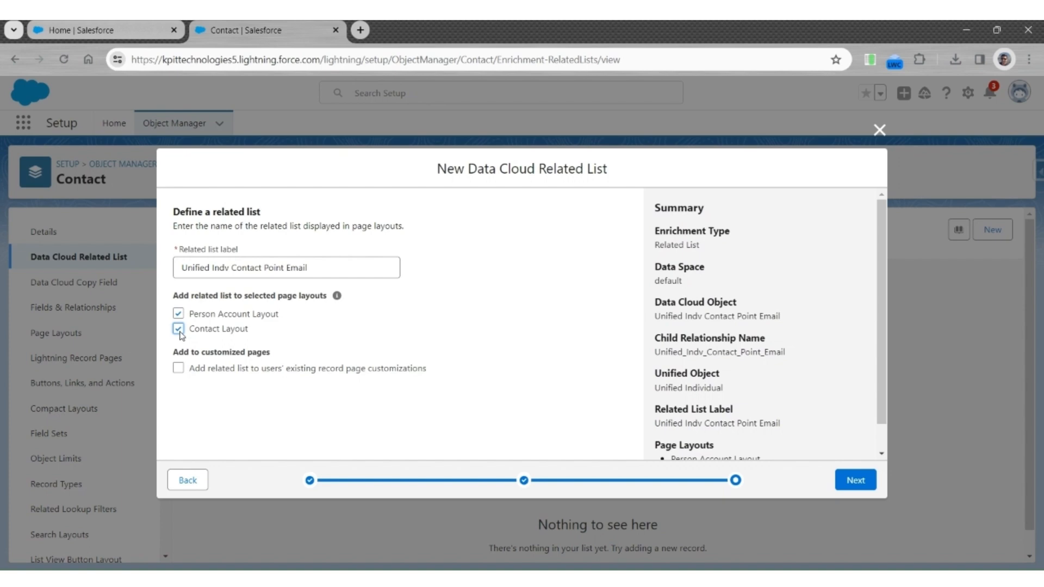
# Add the list to page layouts and customized pages, save it, and return to Object Manager
pyautogui.click(177, 369)
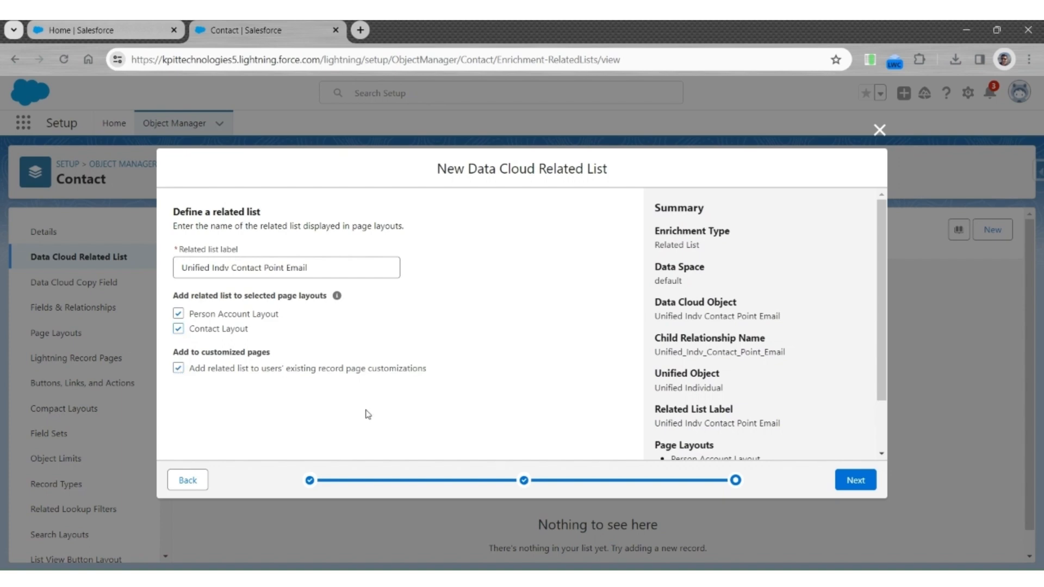
pyautogui.click(855, 480)
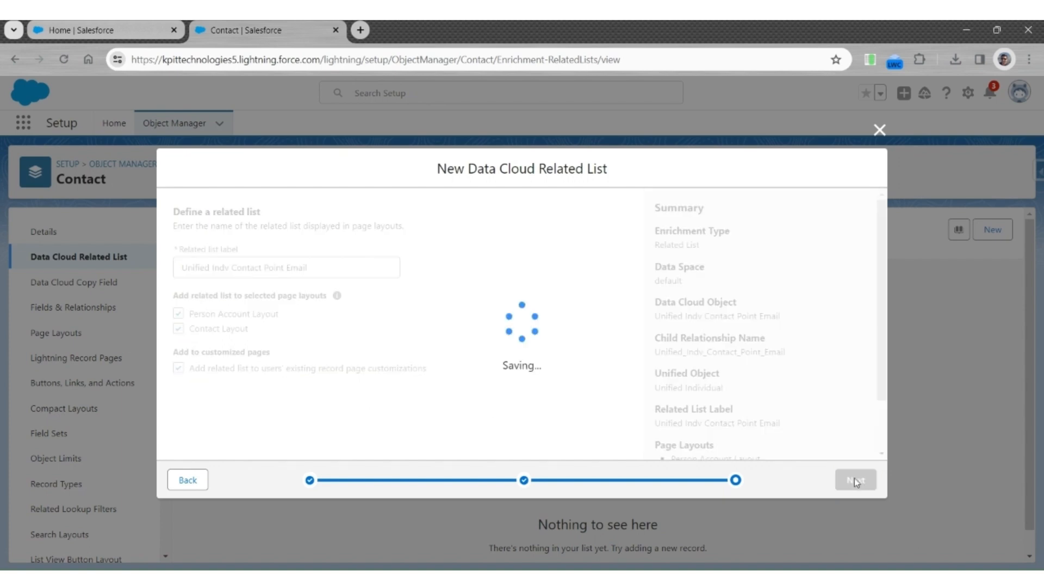
pyautogui.click(854, 480)
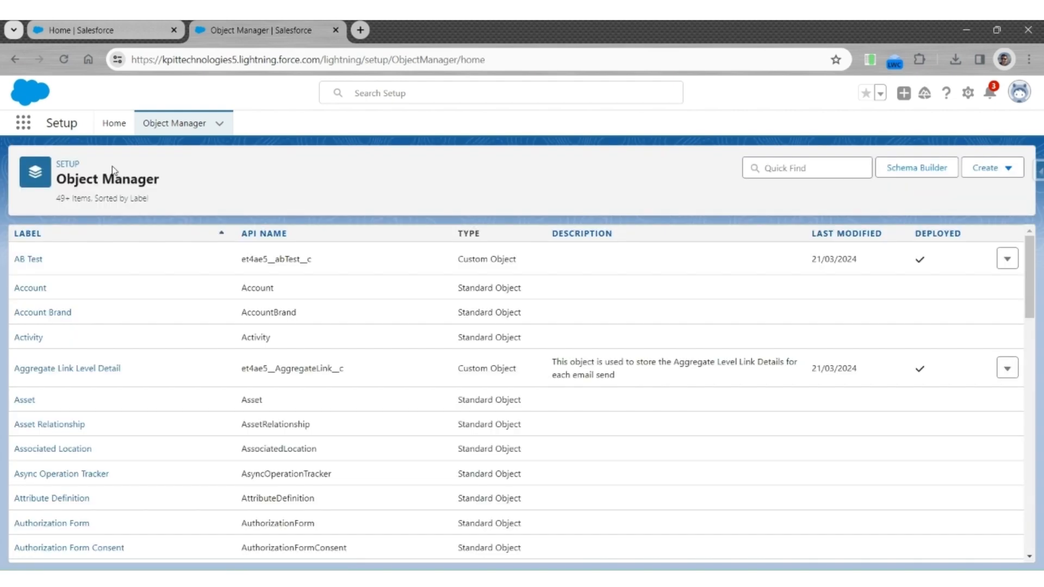
# Filter Object Manager to 'person account' and bring up Person Account Layout for editing
pyautogui.click(806, 167)
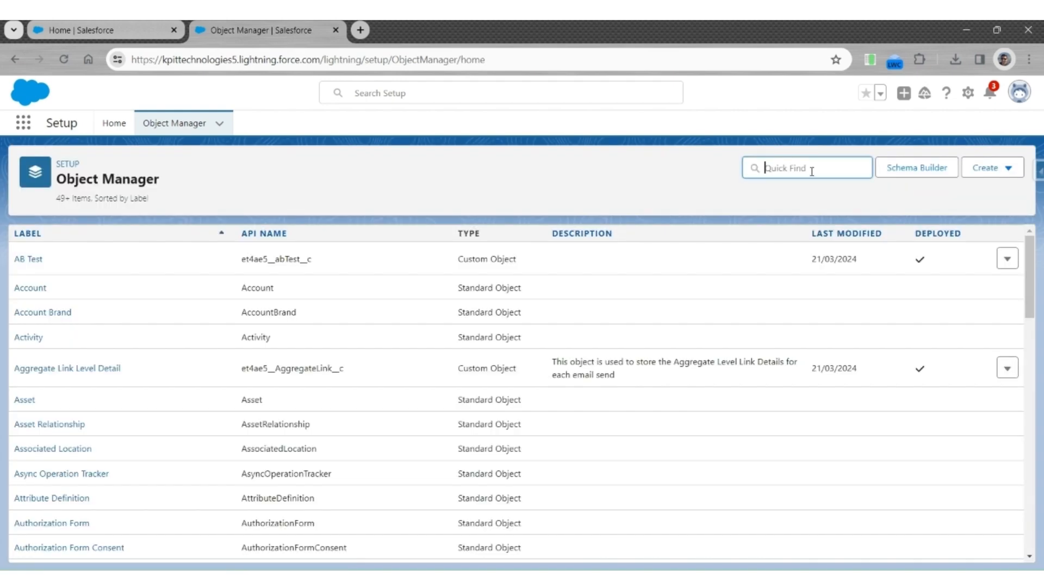
pyautogui.write('person account')
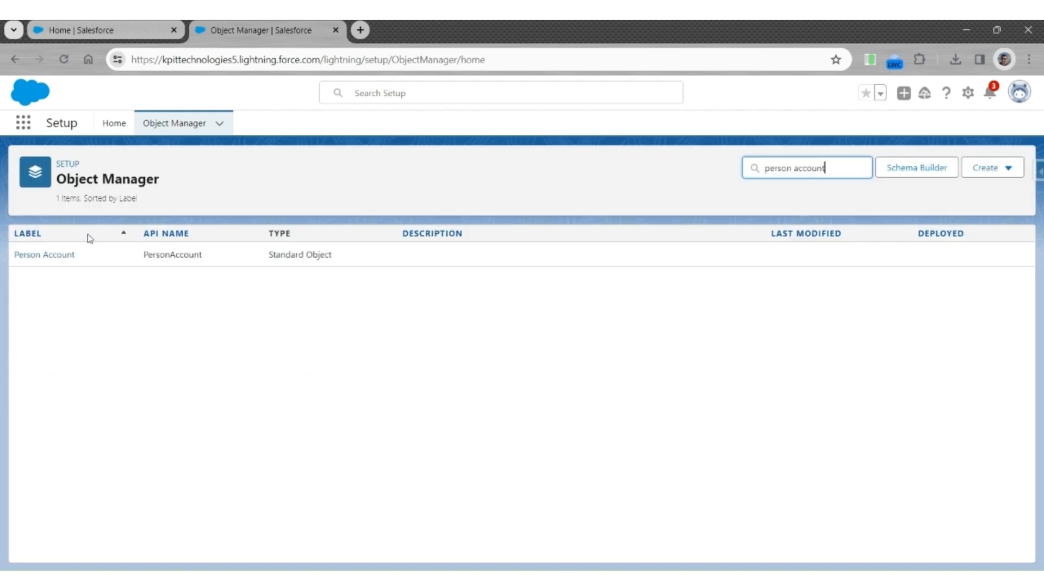
pyautogui.click(43, 254)
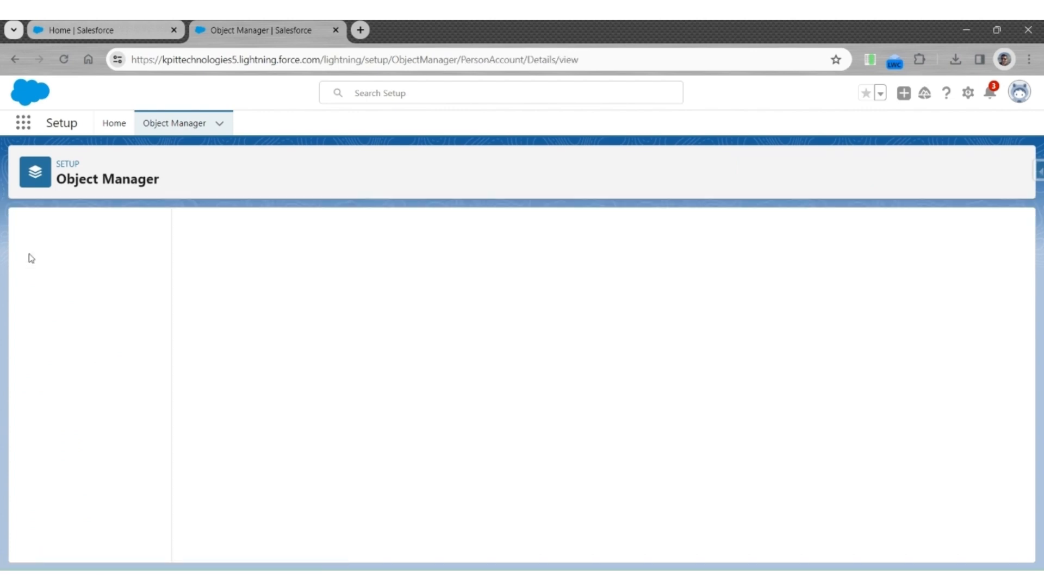
pyautogui.click(56, 257)
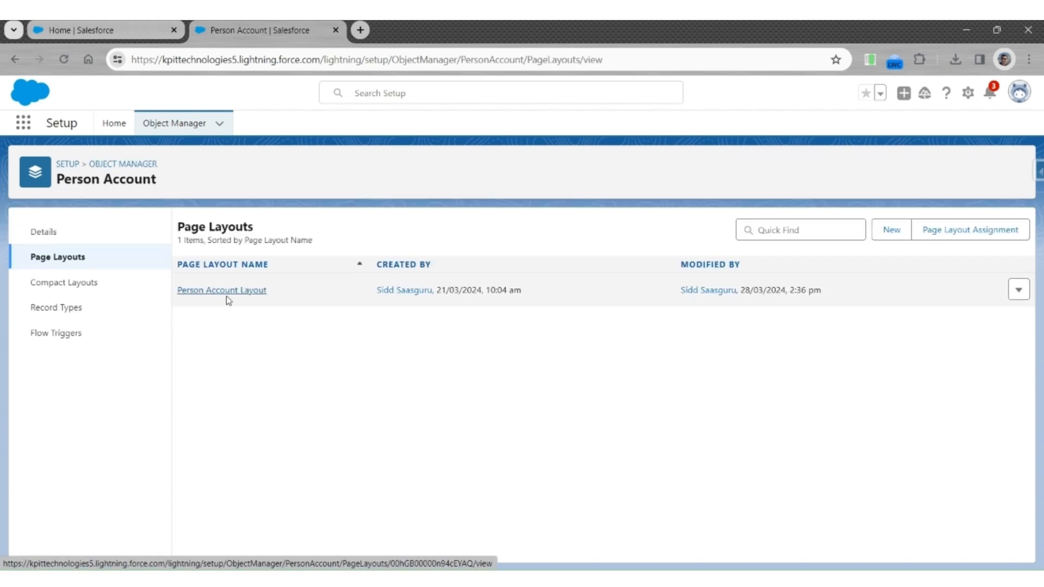
pyautogui.click(221, 289)
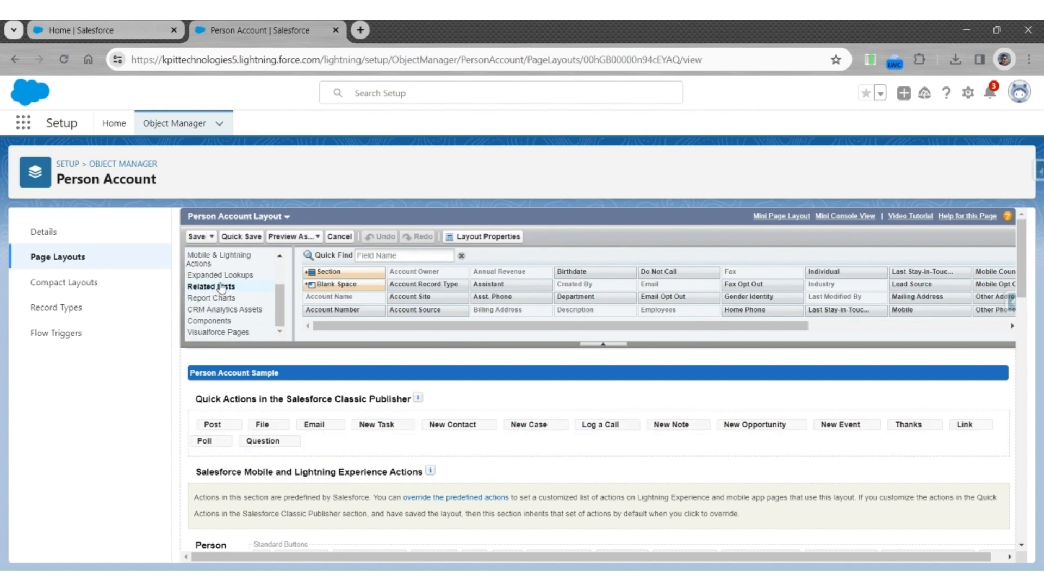
# Add Email Address to the Unified Indv Contact Point Email related list columns and save the layout
pyautogui.click(210, 267)
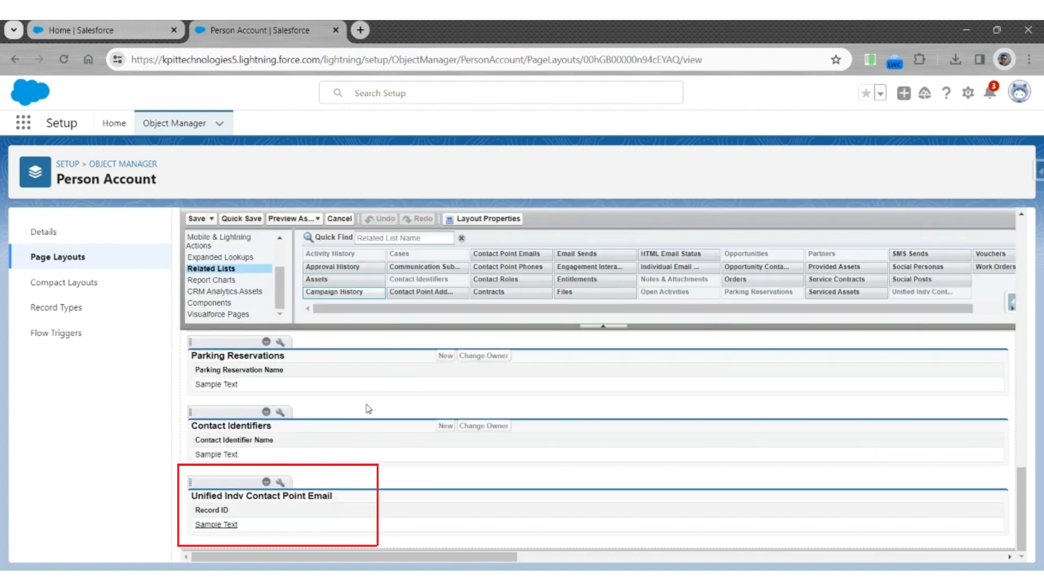
pyautogui.click(280, 482)
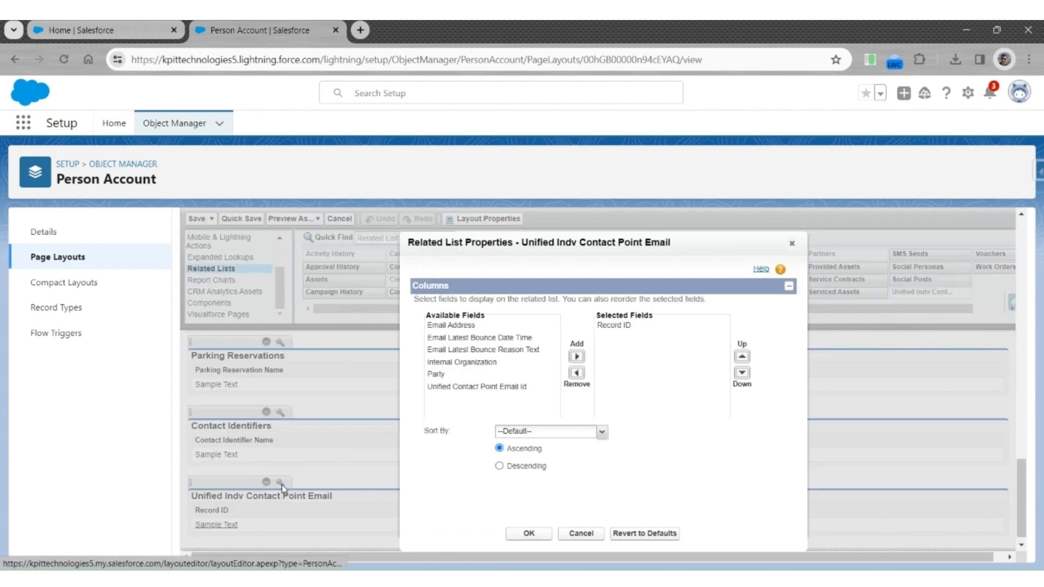
pyautogui.click(577, 356)
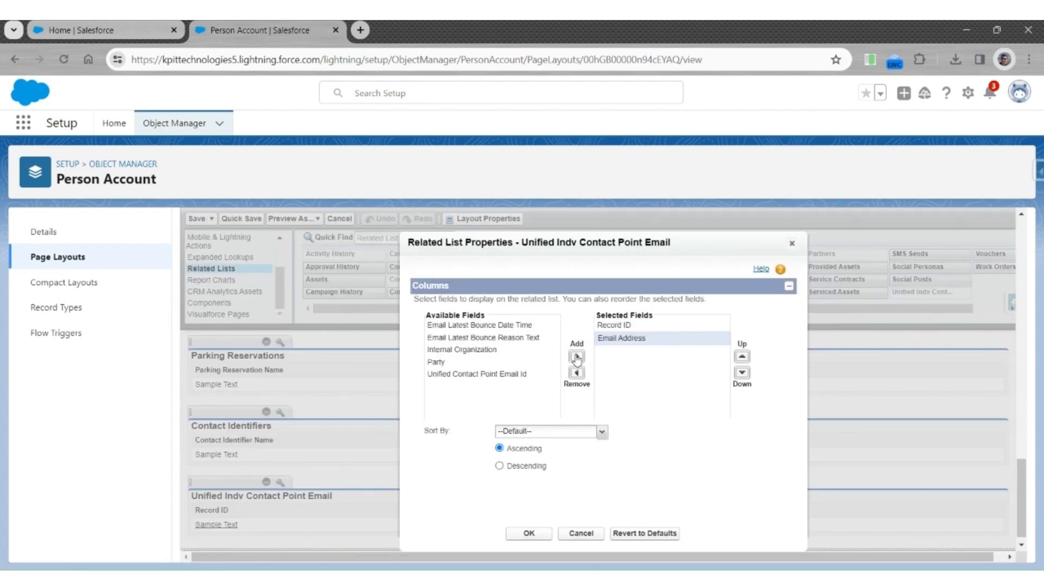
pyautogui.click(529, 533)
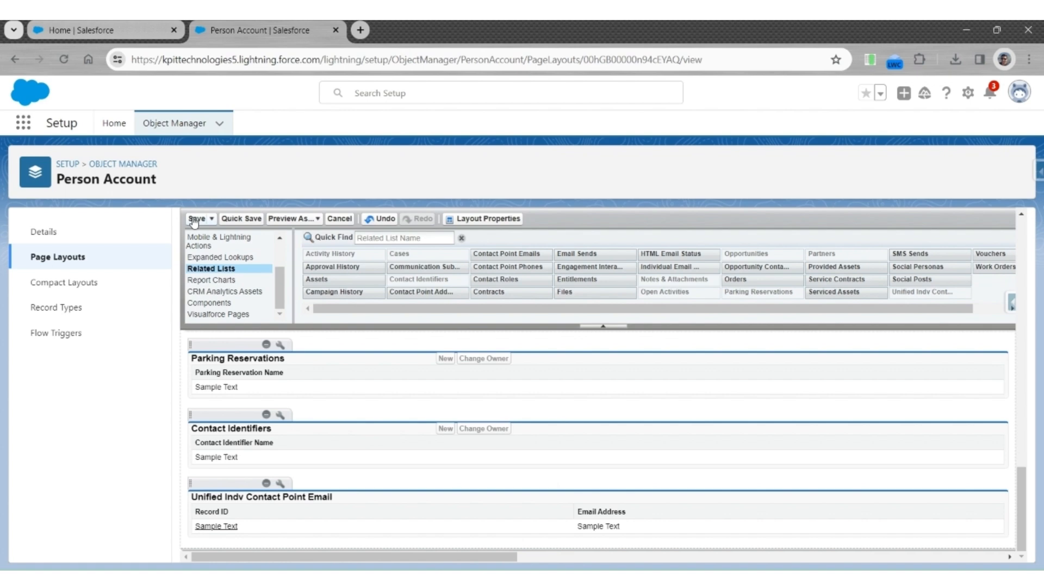
pyautogui.click(196, 219)
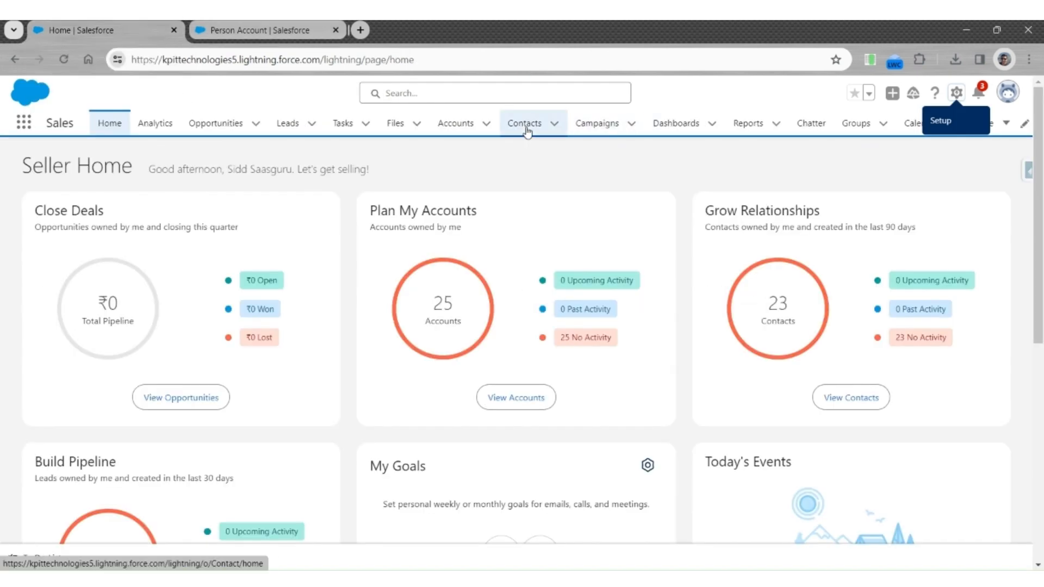
# From the All Contacts list view, go to Bob Marley's Person Account record
pyautogui.click(524, 123)
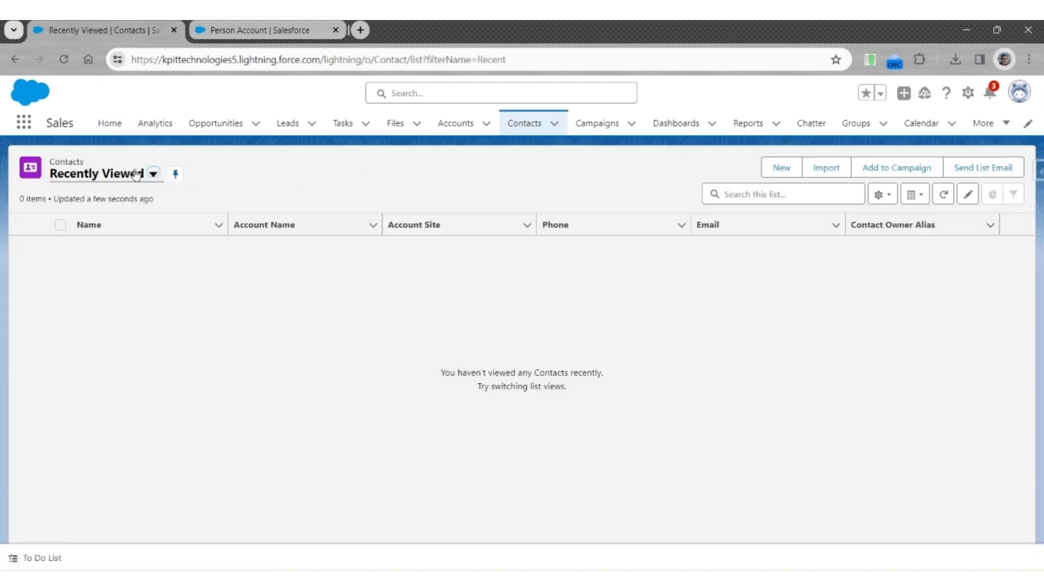
pyautogui.click(154, 174)
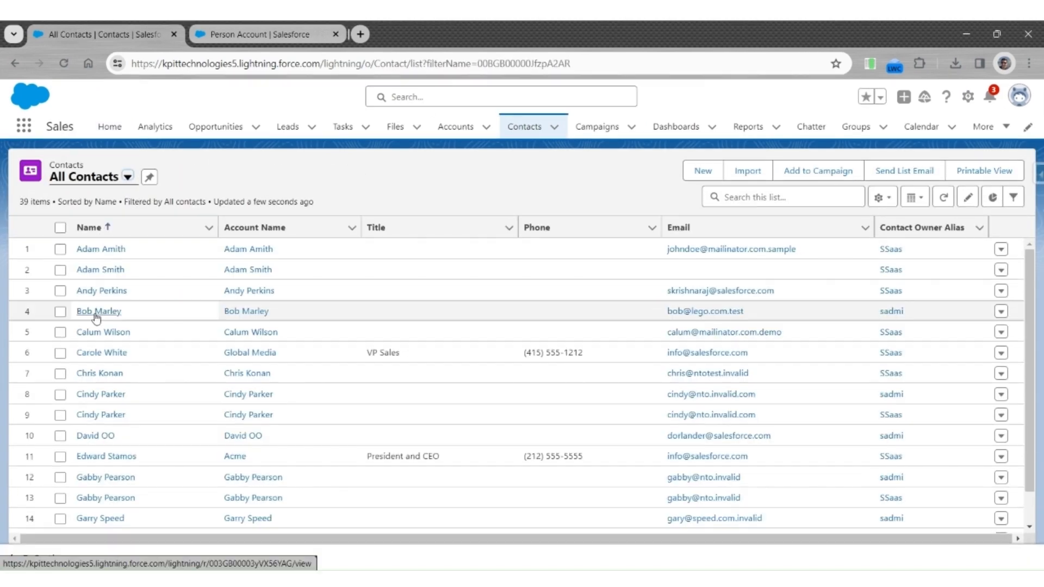
pyautogui.click(99, 311)
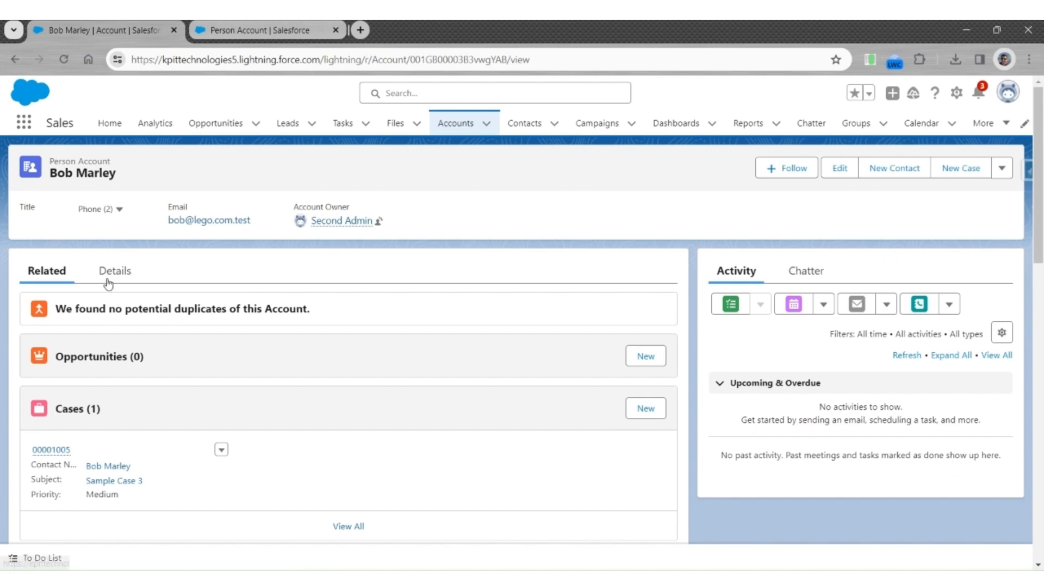
# Switch between Details and Related, then scroll to the Unified Indv Contact Point Email list
pyautogui.click(115, 271)
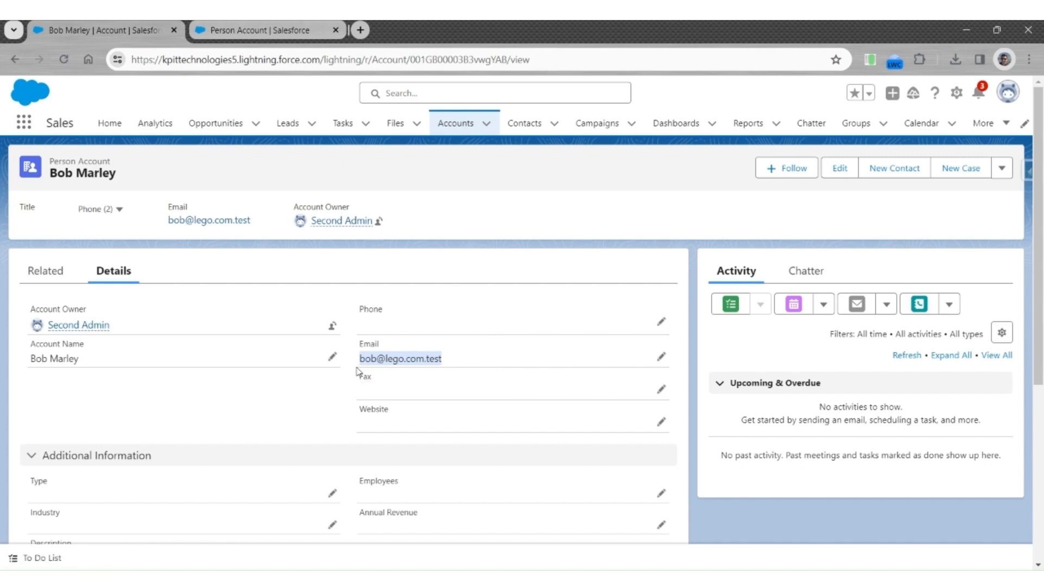
pyautogui.click(44, 270)
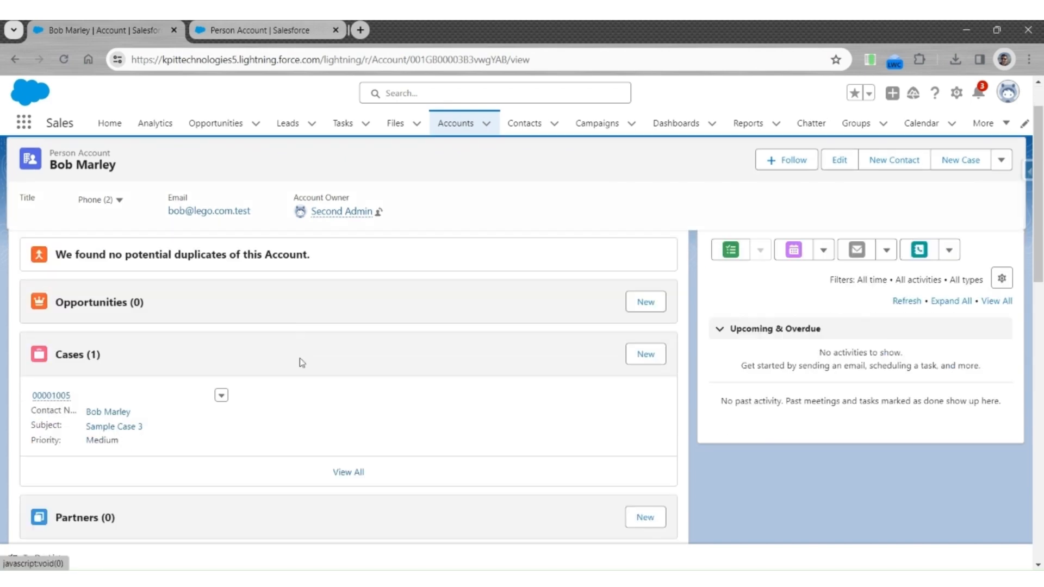
pyautogui.scroll(-3)
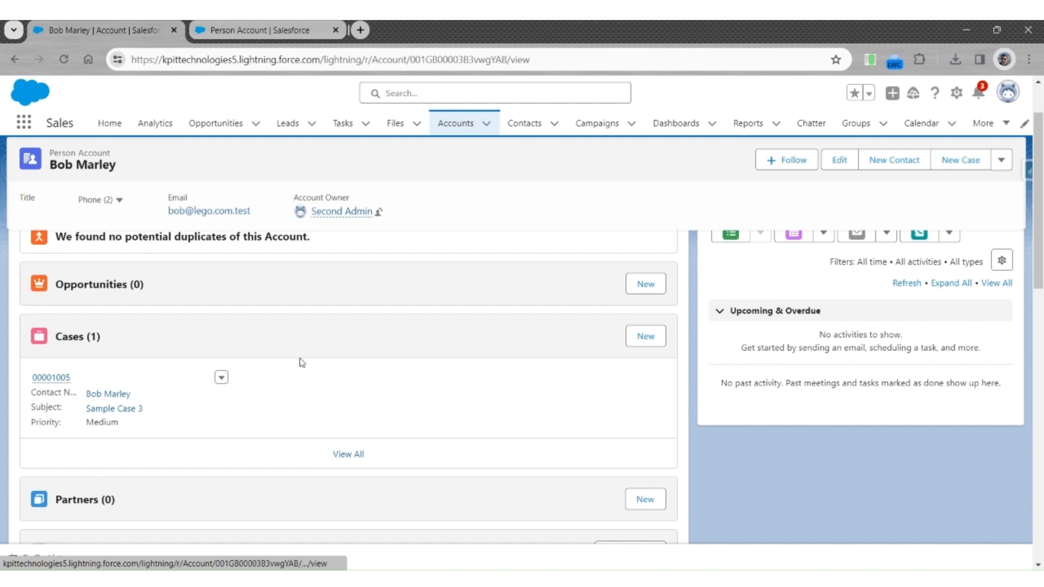
pyautogui.scroll(-3)
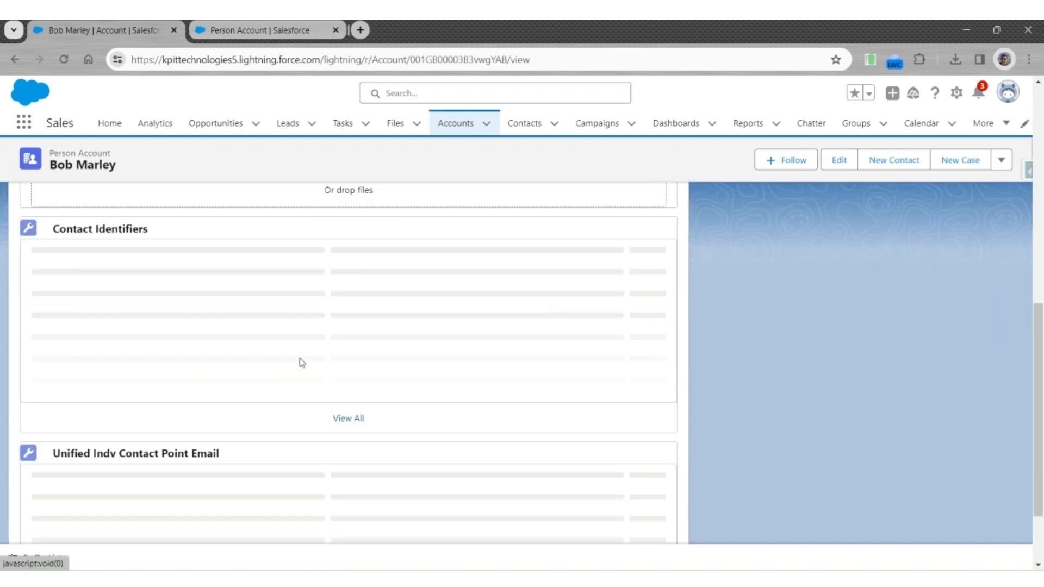